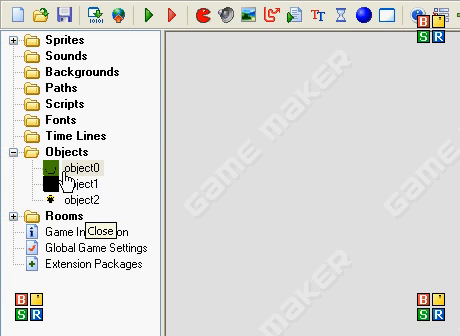
# Step: Bring up object0's Object Properties showing its collision, no key and arrow-key events
pyautogui.doubleClick(64, 166)
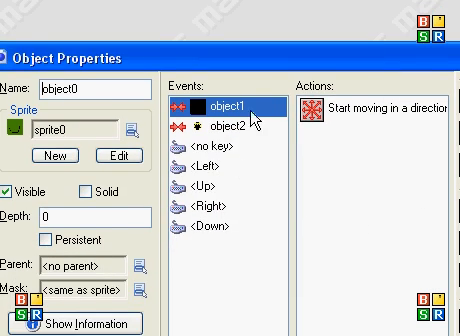
pyautogui.moveTo(242, 180)
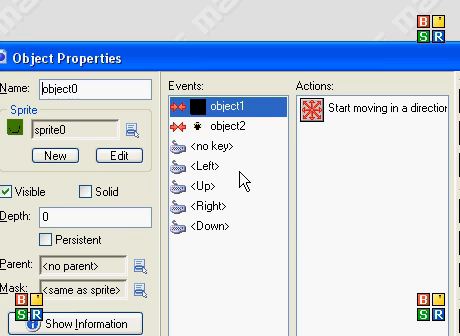
pyautogui.moveTo(248, 188)
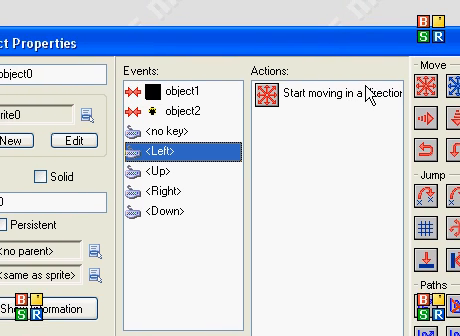
pyautogui.moveTo(350, 96)
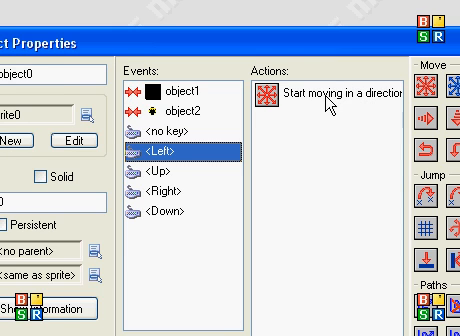
pyautogui.moveTo(322, 104)
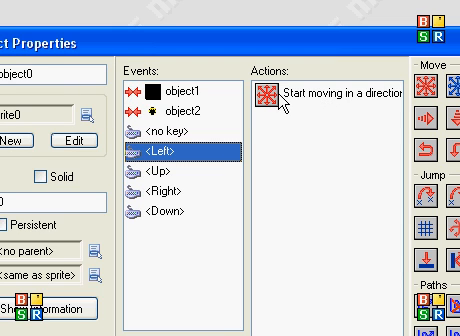
# Step: Delete the Left key's Start moving action and add Check Empty at x -4, y 0, Only solid, Relative
pyautogui.rightClick(272, 100)
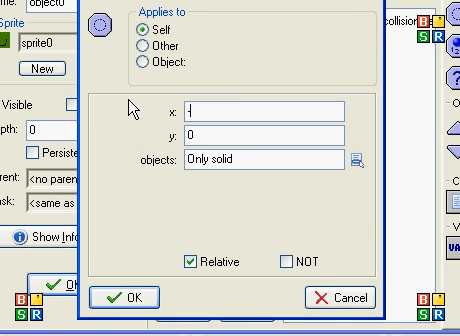
pyautogui.write('-4')
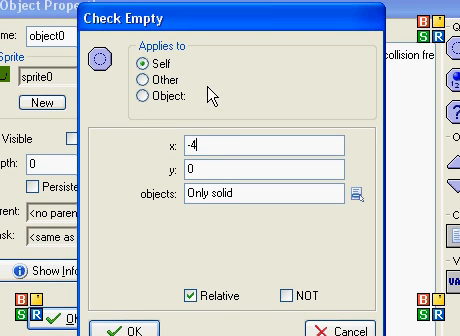
pyautogui.moveTo(208, 132)
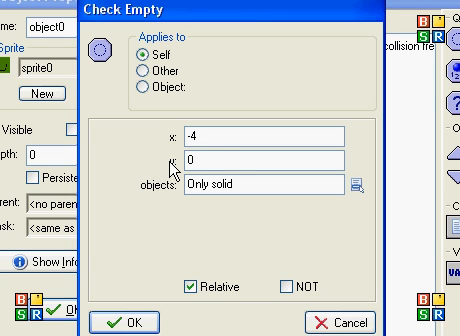
pyautogui.click(190, 136)
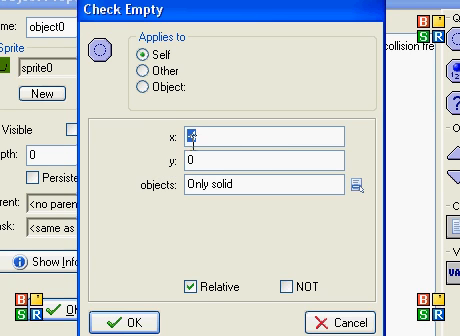
pyautogui.write('-4')
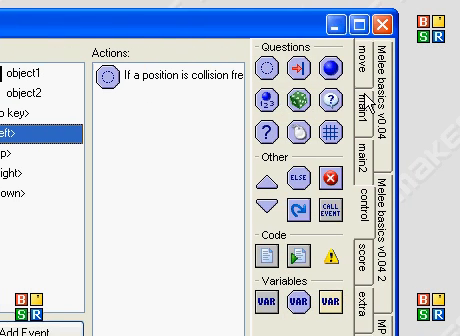
# Step: Add a Jump to Position action at x -4, y 0, Relative after the Left key's check
pyautogui.click(358, 52)
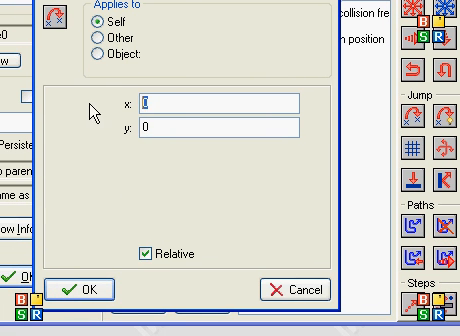
pyautogui.write('-4')
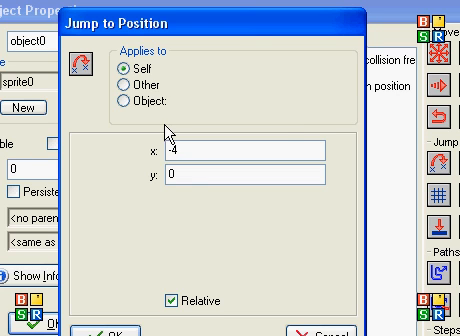
pyautogui.moveTo(284, 136)
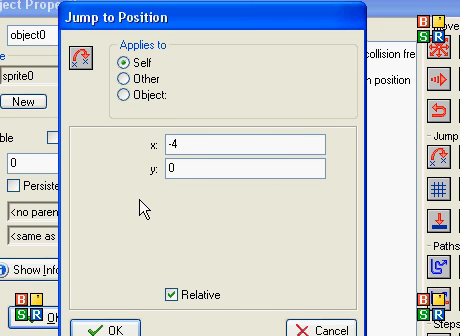
pyautogui.moveTo(210, 94)
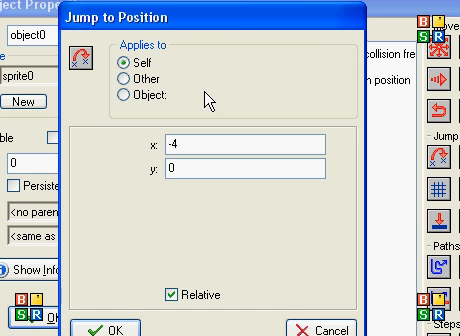
pyautogui.moveTo(206, 100)
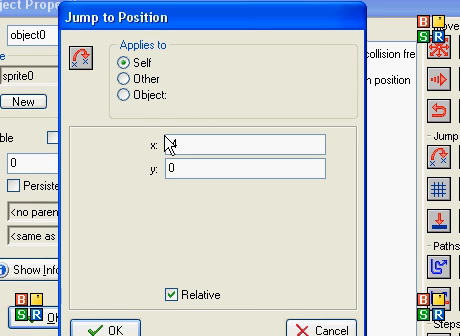
pyautogui.write('-4')
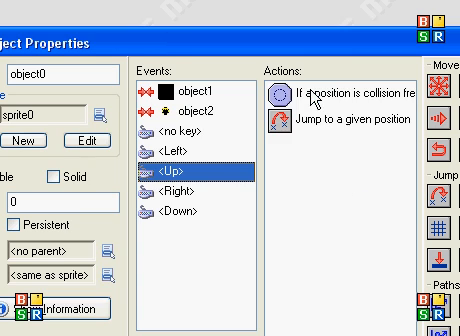
# Step: Edit the Up key's Check Empty action to adjust its x and y offsets
pyautogui.doubleClick(290, 98)
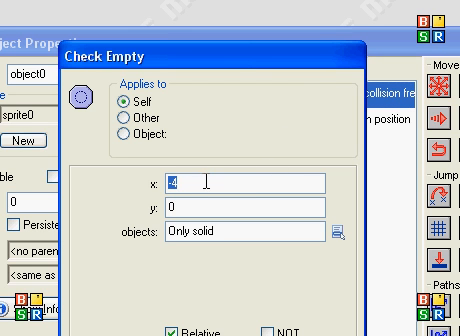
pyautogui.moveTo(202, 186)
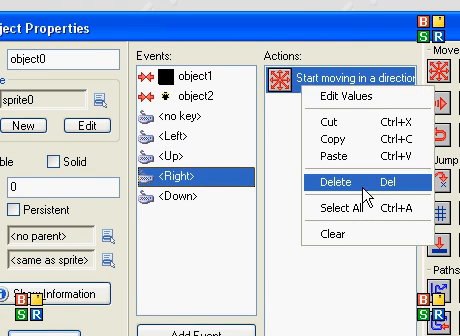
# Step: Delete the Right key's Start moving action and add a Check Empty action in its place
pyautogui.click(312, 184)
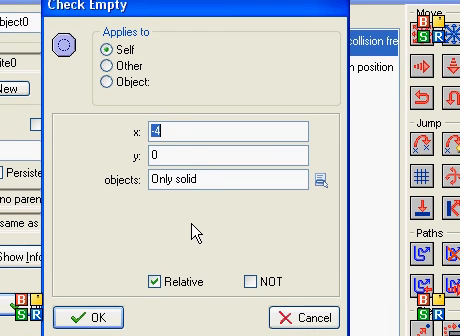
pyautogui.click(96, 318)
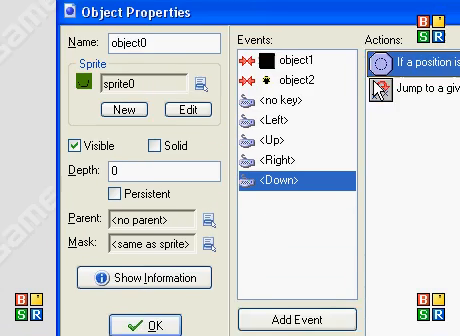
# Step: Set the Down key's Jump to Position to x 0, y 4, Relative
pyautogui.doubleClick(408, 96)
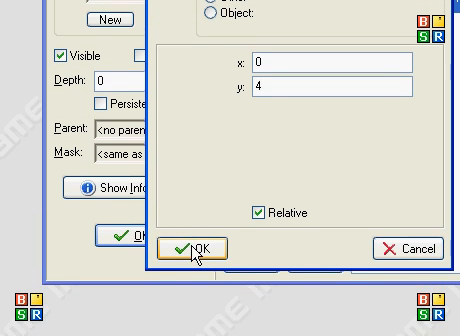
pyautogui.click(194, 248)
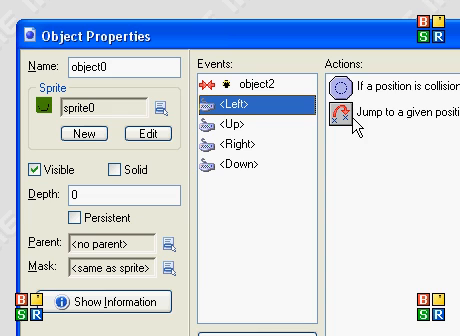
pyautogui.moveTo(324, 184)
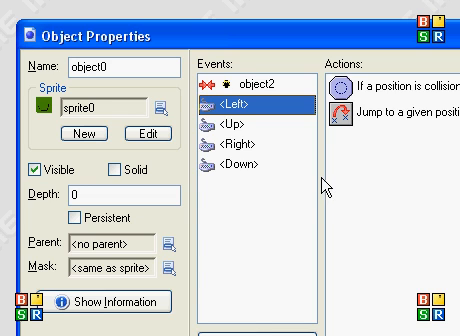